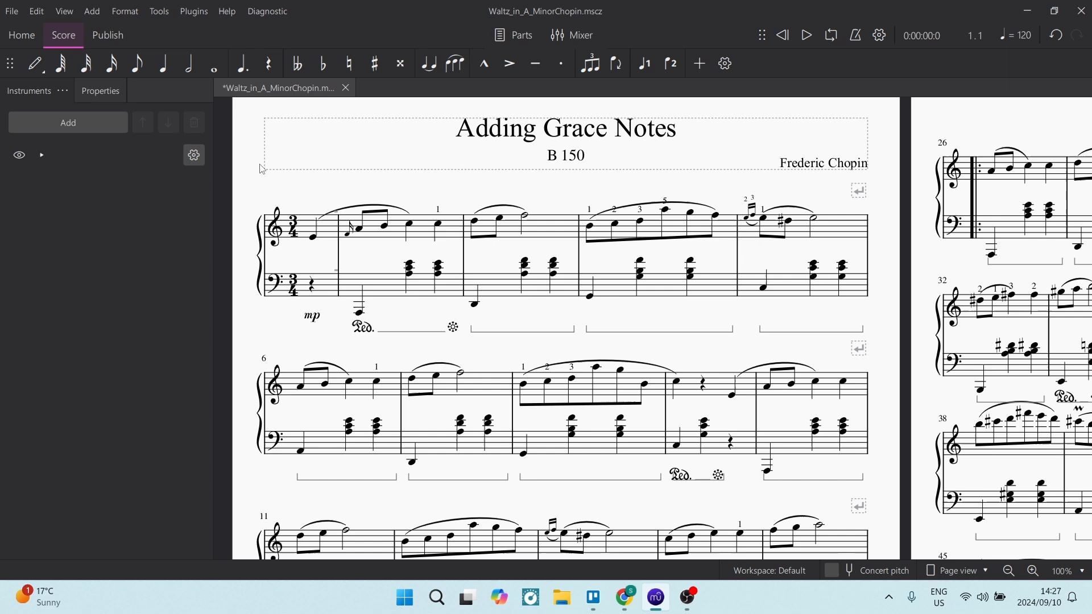
mouse_move(2, 90)
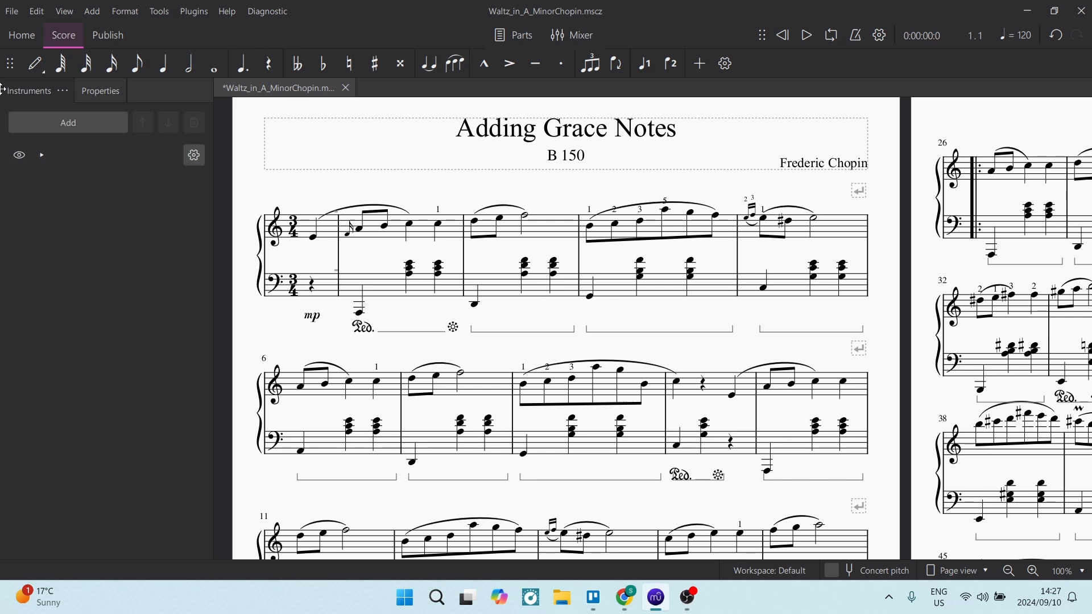
Step: Open the View menu to reach the Palettes panel option
click(63, 10)
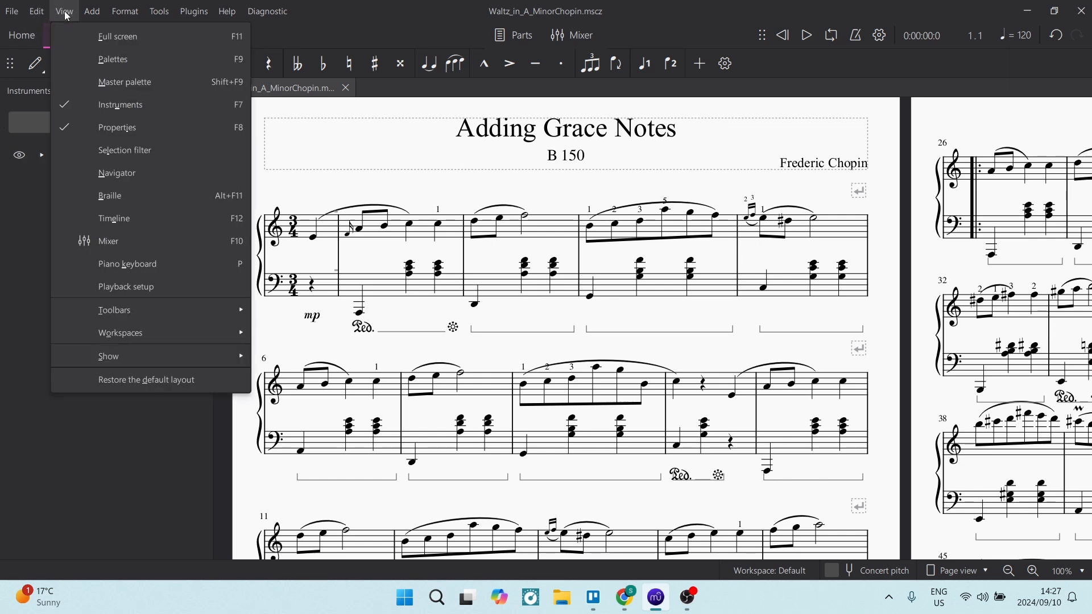
mouse_move(112, 59)
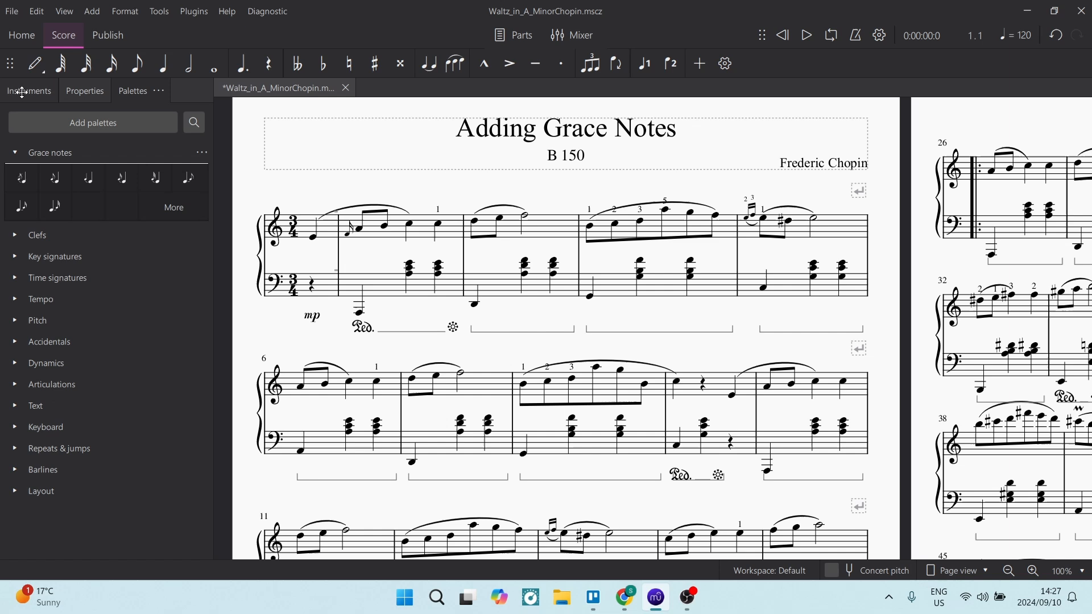
mouse_move(77, 94)
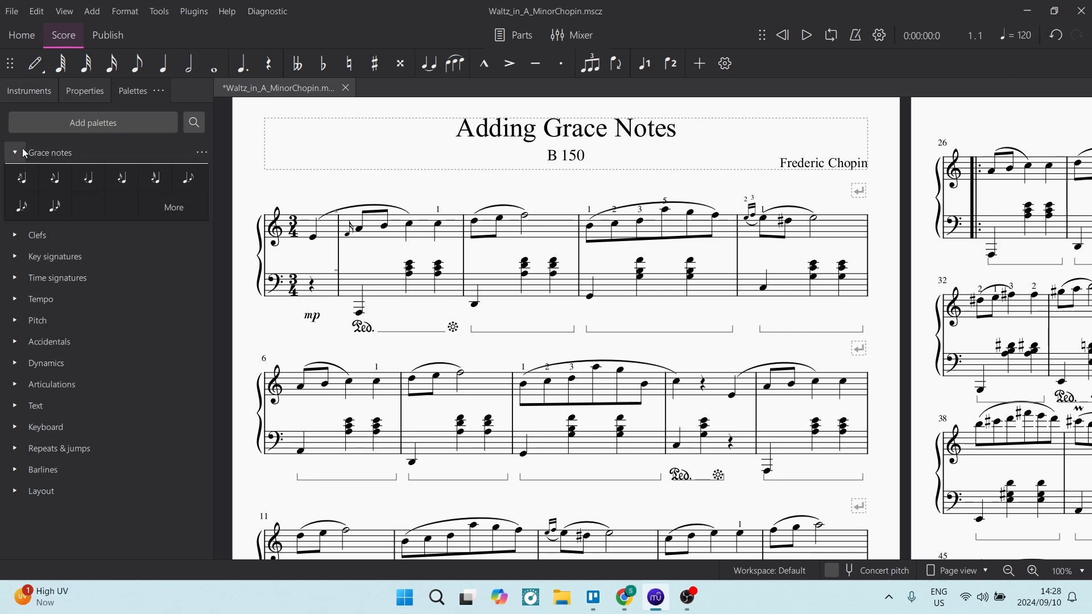
Step: Collapse the Grace notes palette and show the list of additional palettes
click(15, 152)
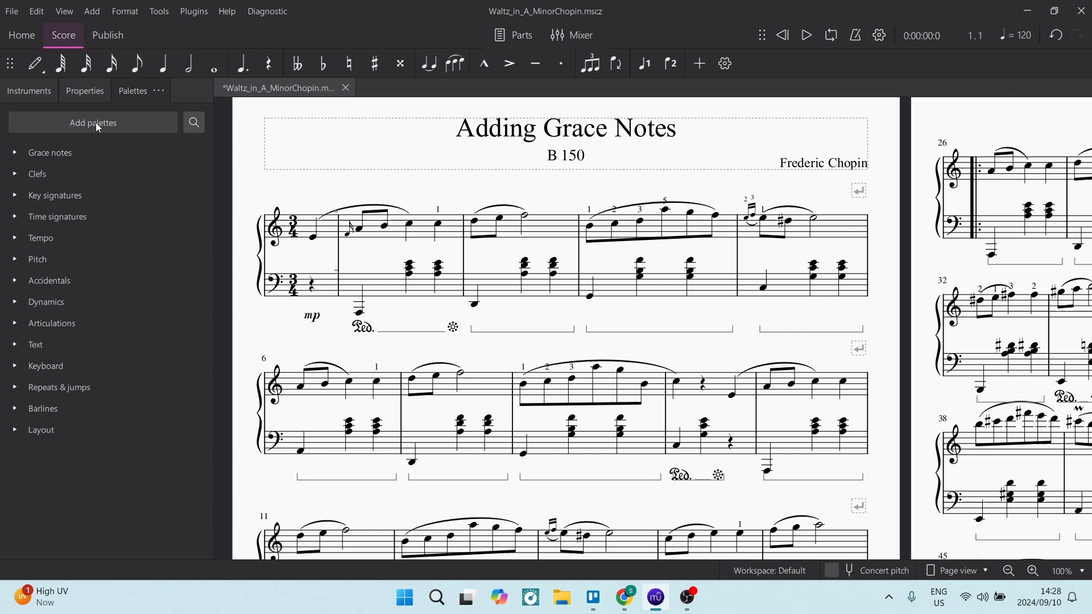
click(93, 123)
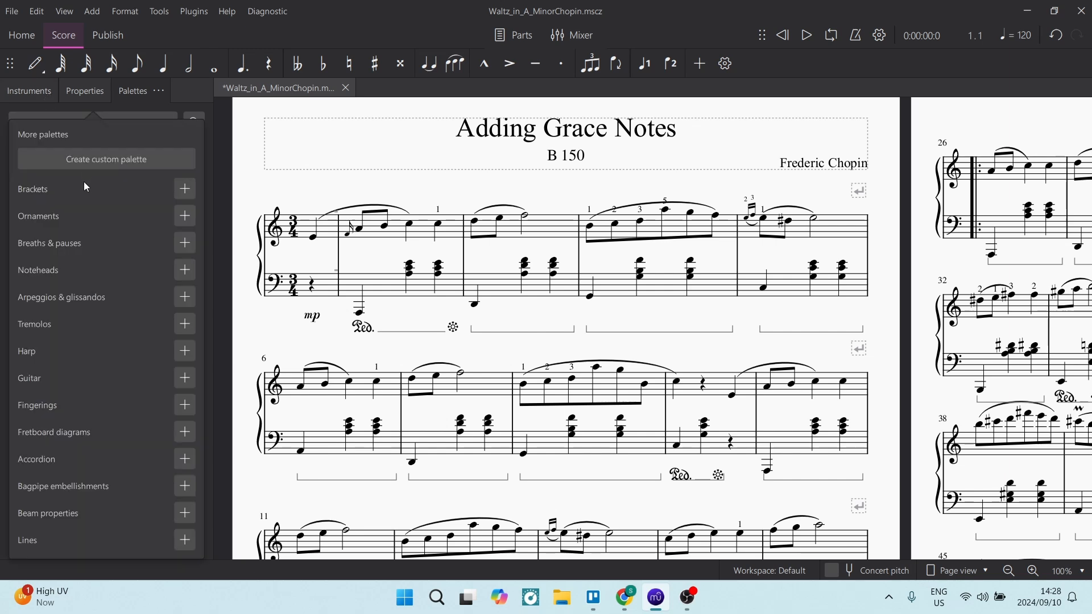
mouse_move(97, 284)
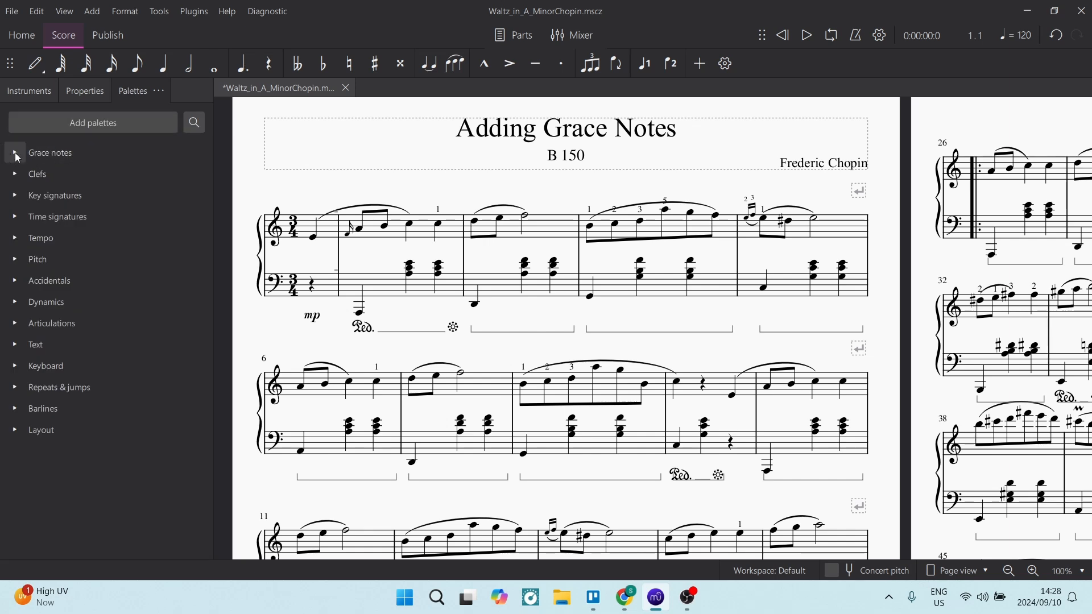
Step: Expand Grace notes, select measure 2's C5 quarter, and apply '32nd after'
click(15, 152)
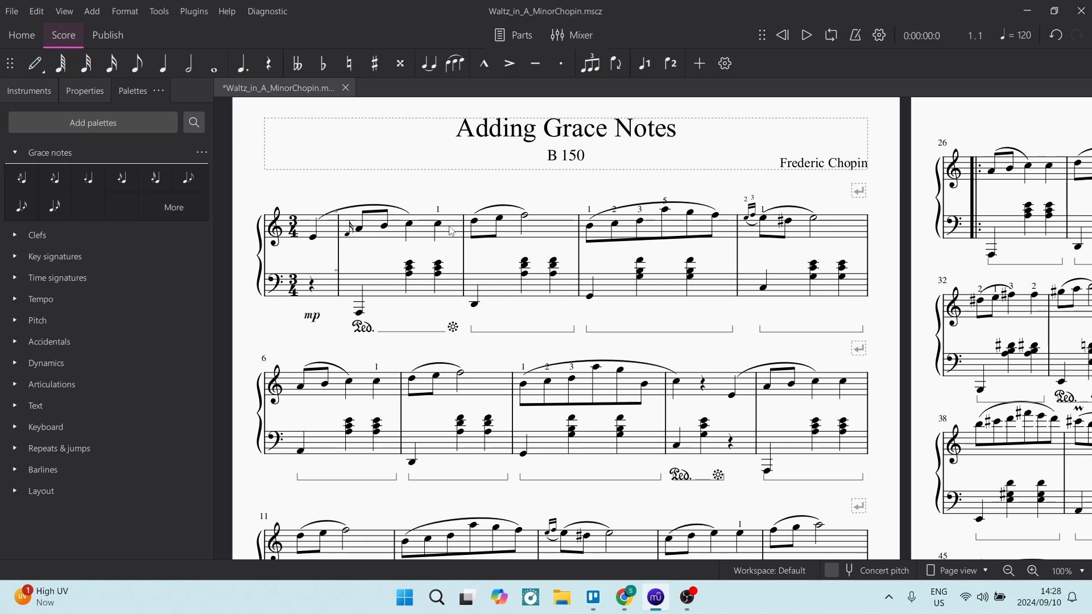
click(437, 225)
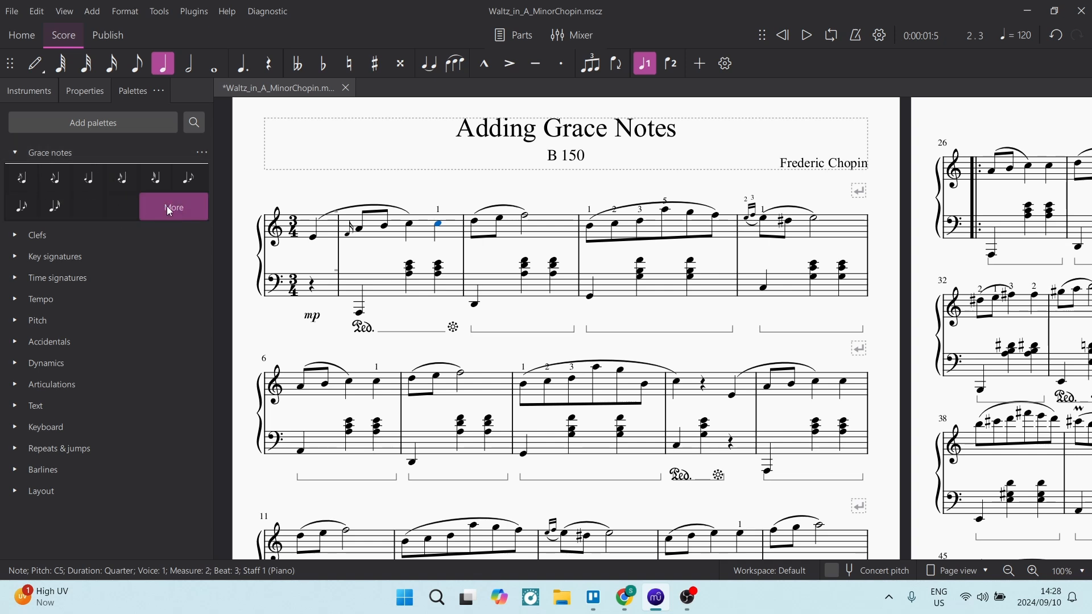
click(173, 207)
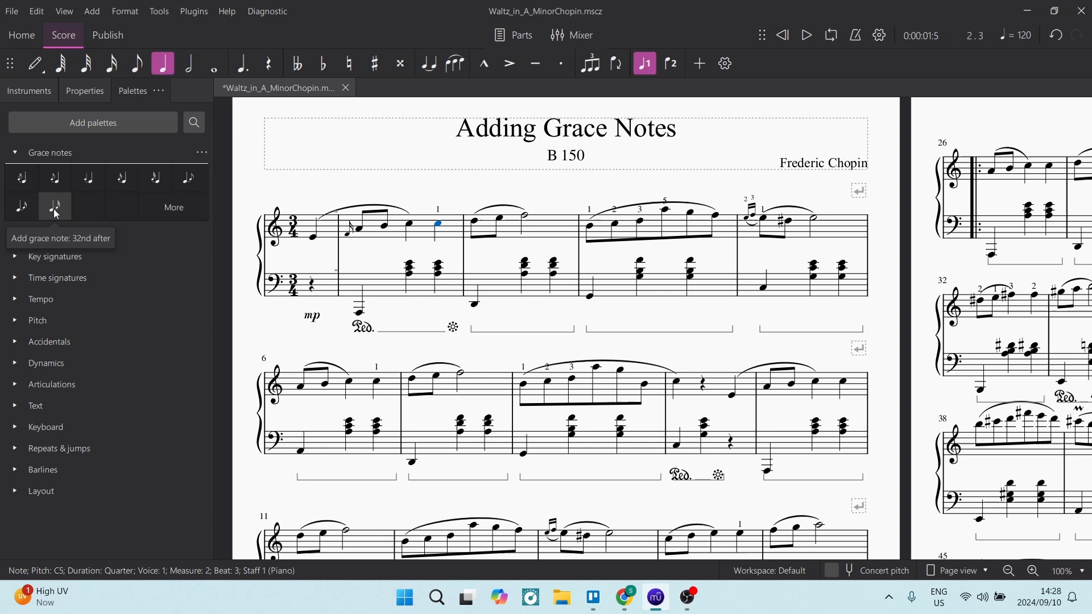
click(53, 207)
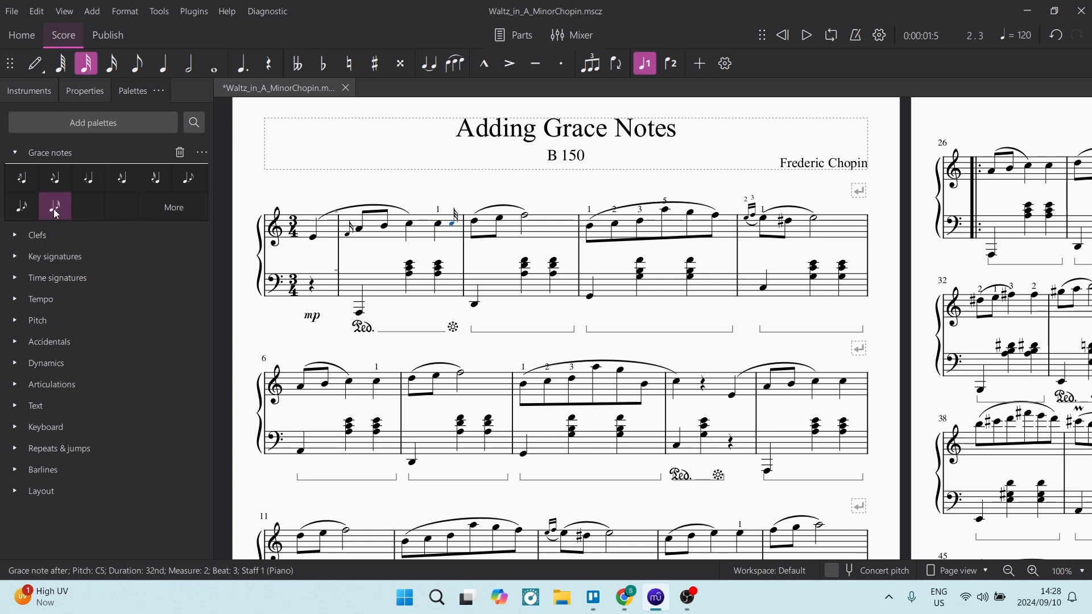